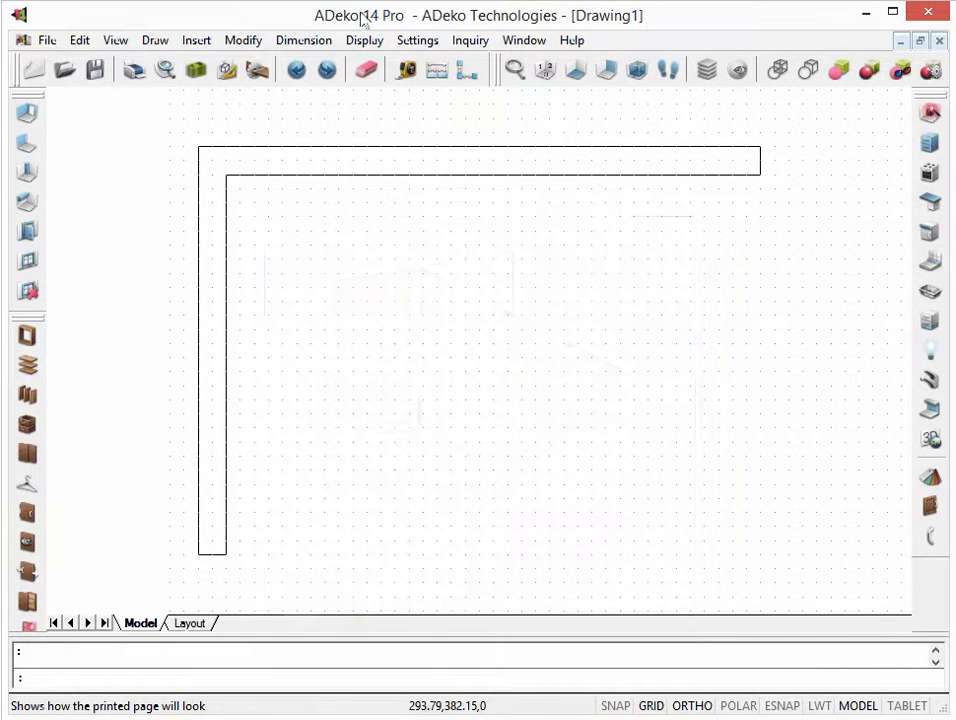
Step: Show the L-shaped walls in a shaded perspective view with textured surfaces
{"action": "left_click", "coordinate": [636, 70]}
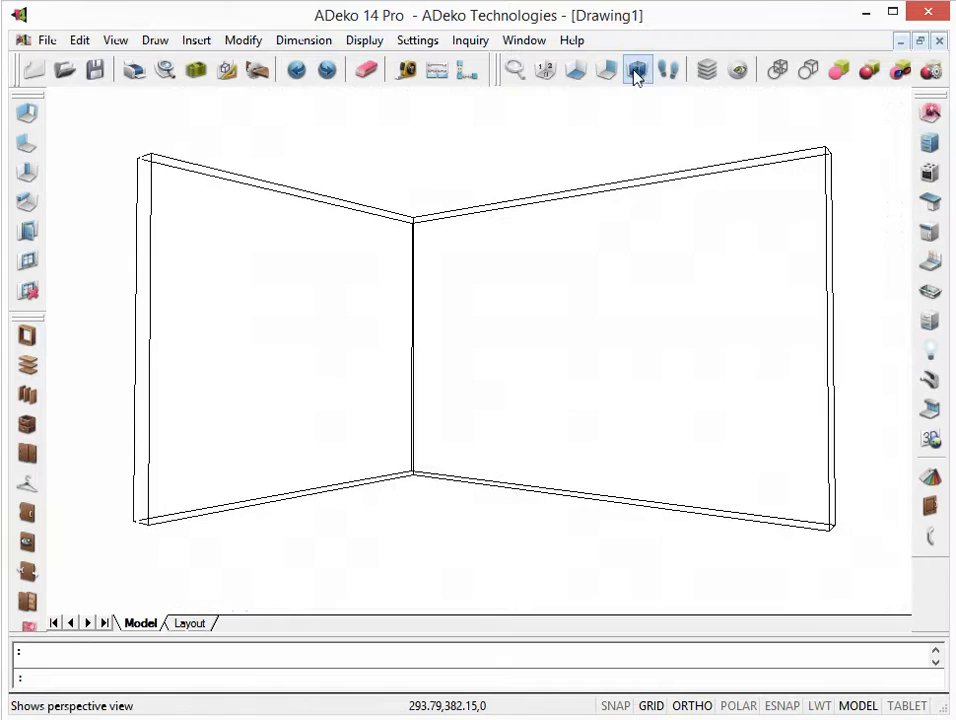
{"action": "left_click", "coordinate": [838, 70]}
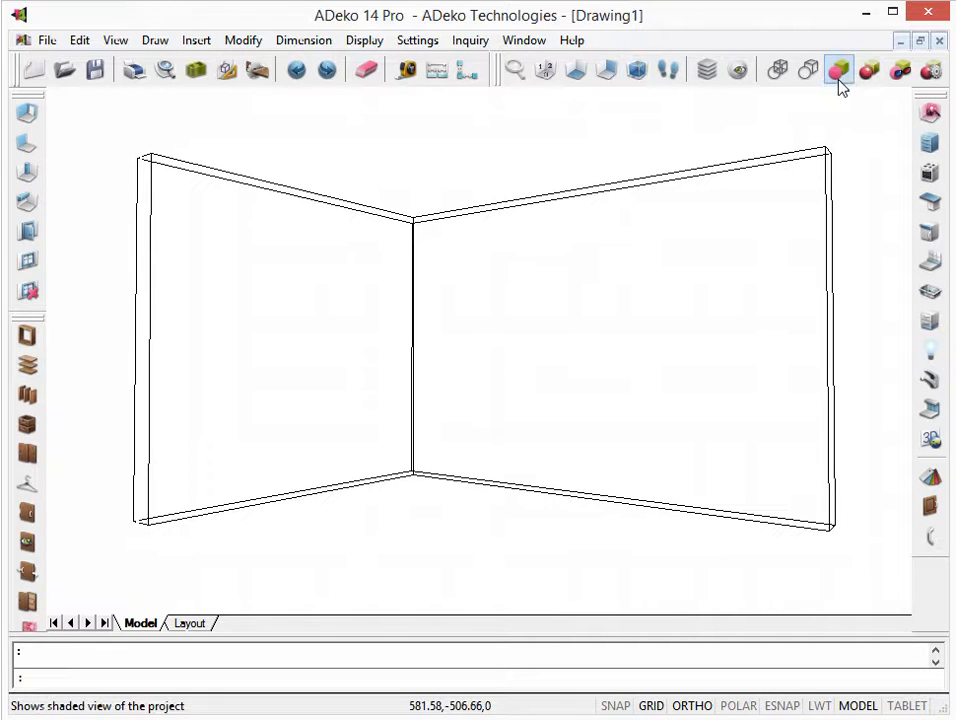
{"action": "left_click", "coordinate": [840, 70]}
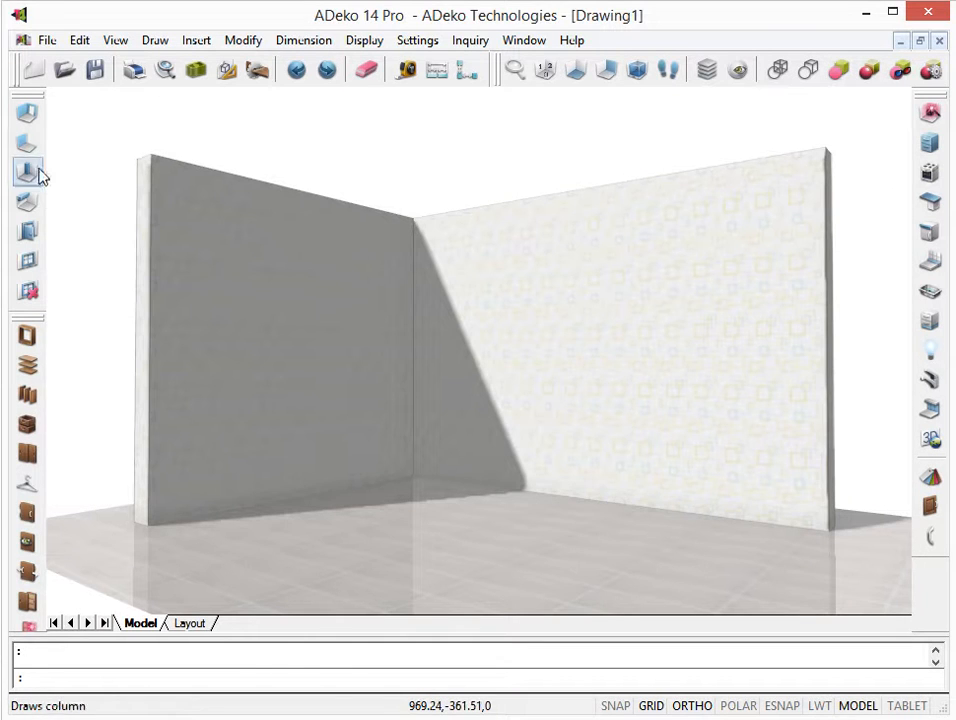
Step: Start the Beam tool on the left wall, bringing up its dimensions dialog
{"action": "left_click", "coordinate": [28, 172]}
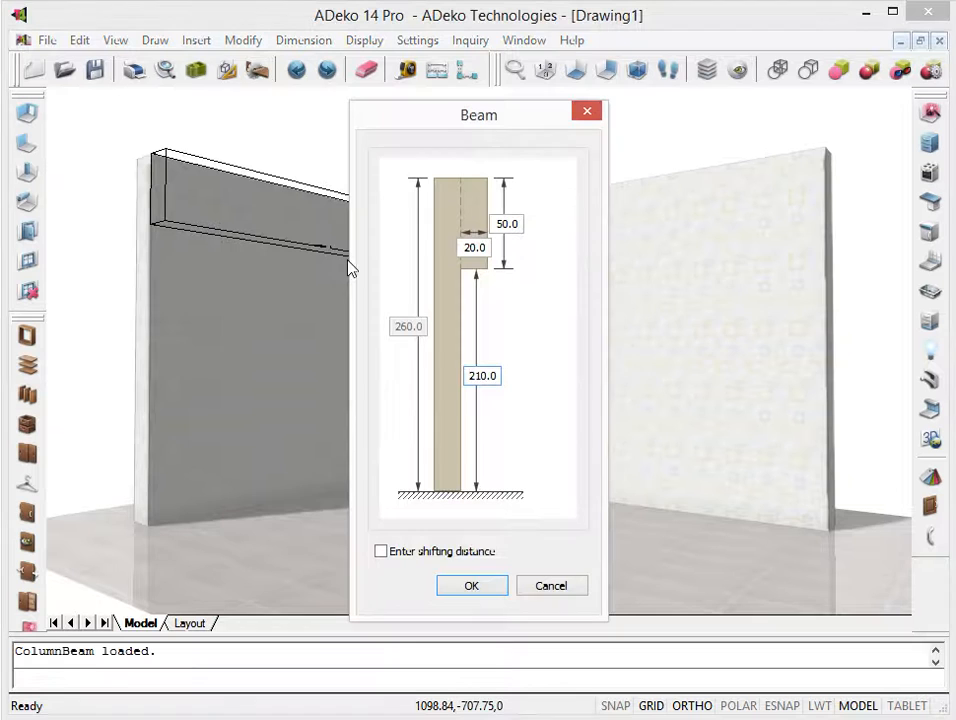
Step: Set the beam height to 60 and clearance to 200 without a shifting distance, and place it
{"action": "left_click", "coordinate": [482, 376]}
{"action": "type", "text": "60"}
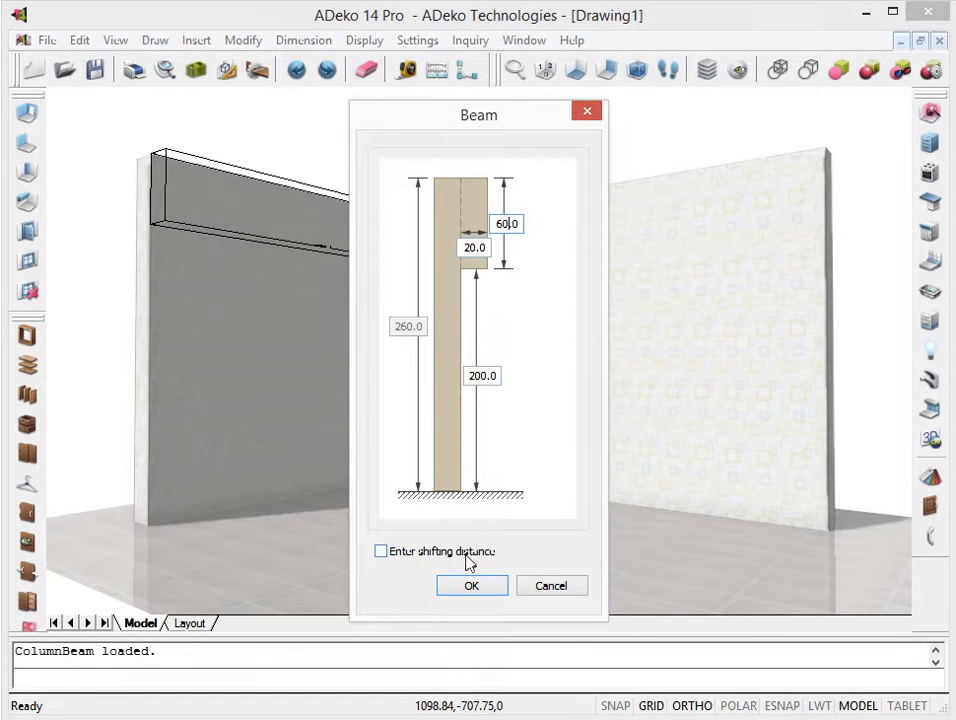
{"action": "left_click", "coordinate": [380, 552]}
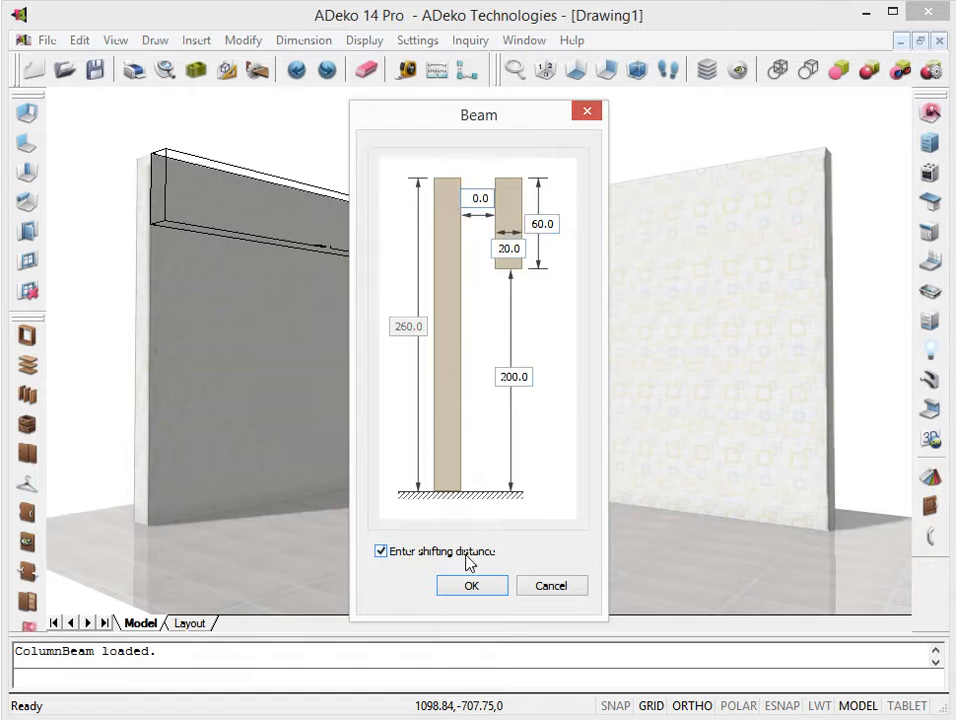
{"action": "left_click", "coordinate": [480, 198]}
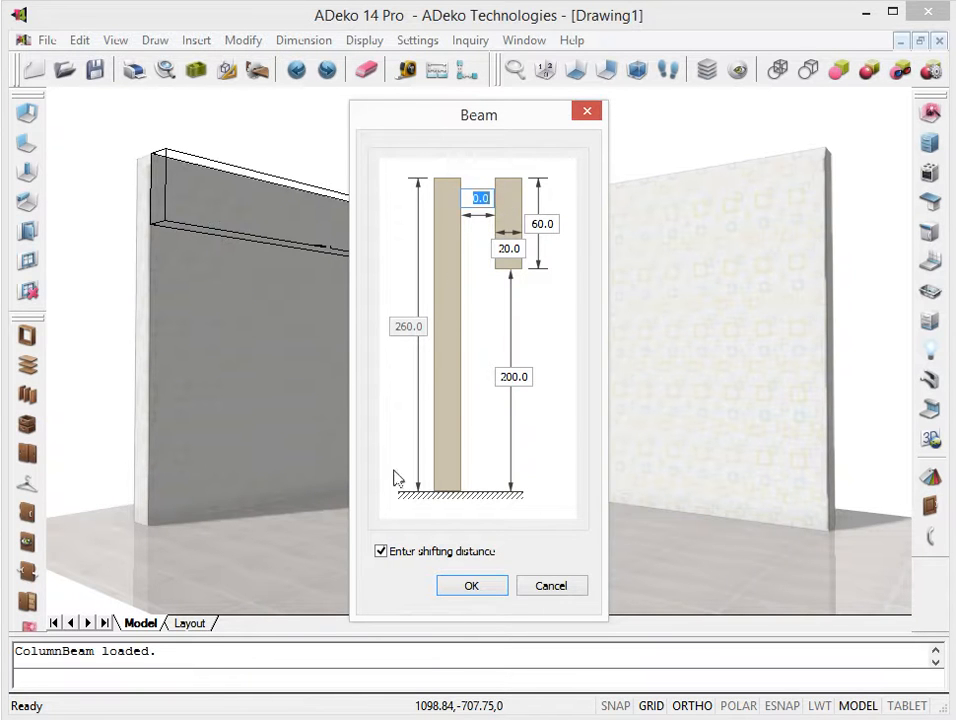
{"action": "left_click", "coordinate": [380, 552]}
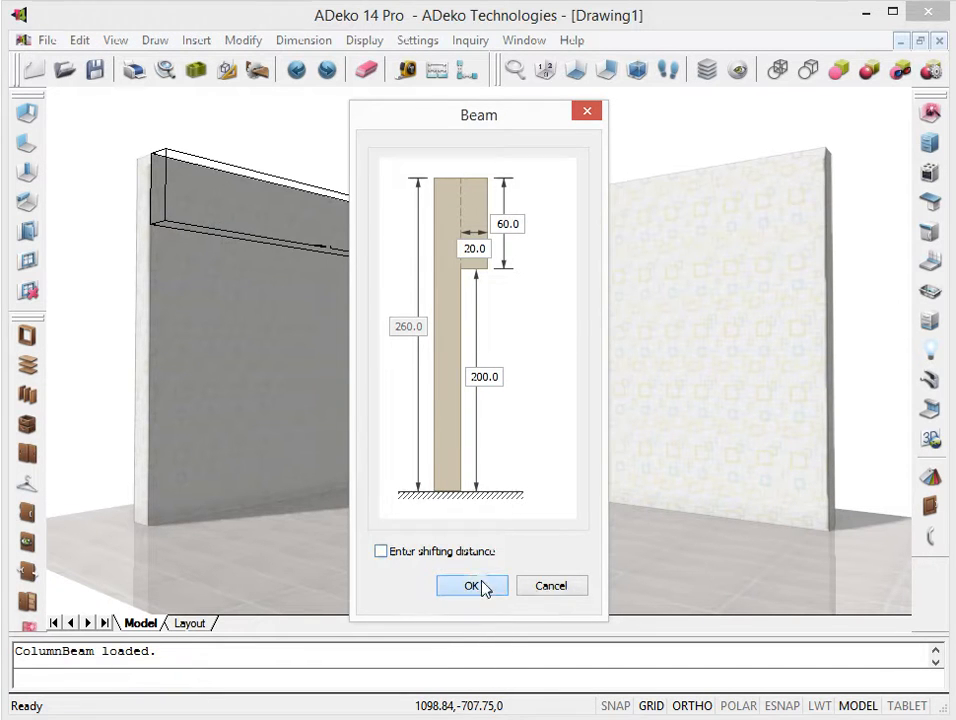
{"action": "left_click", "coordinate": [472, 584]}
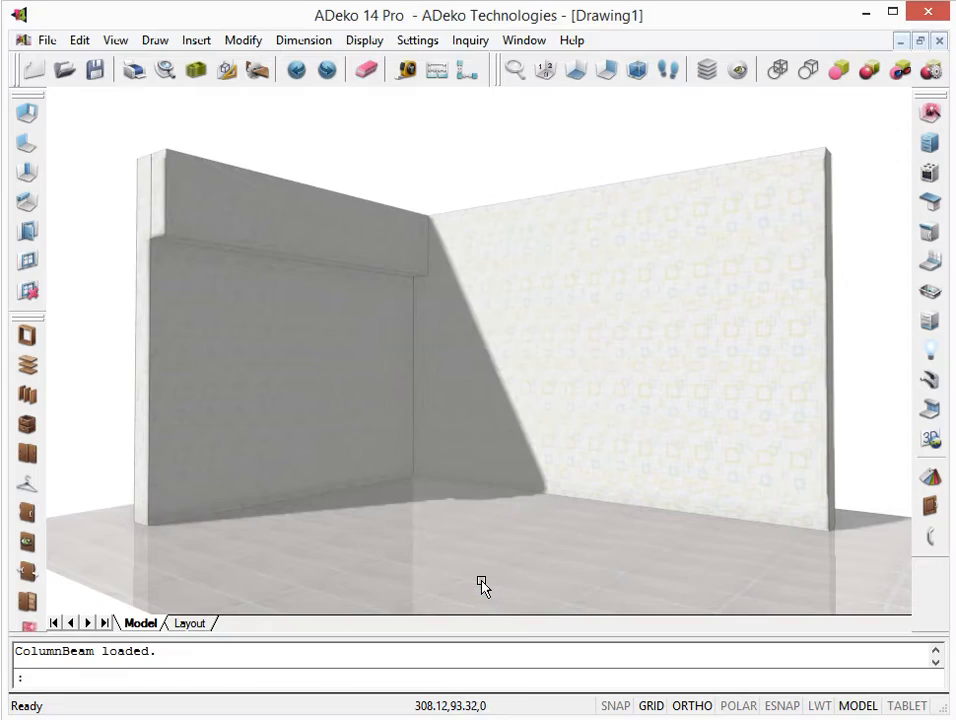